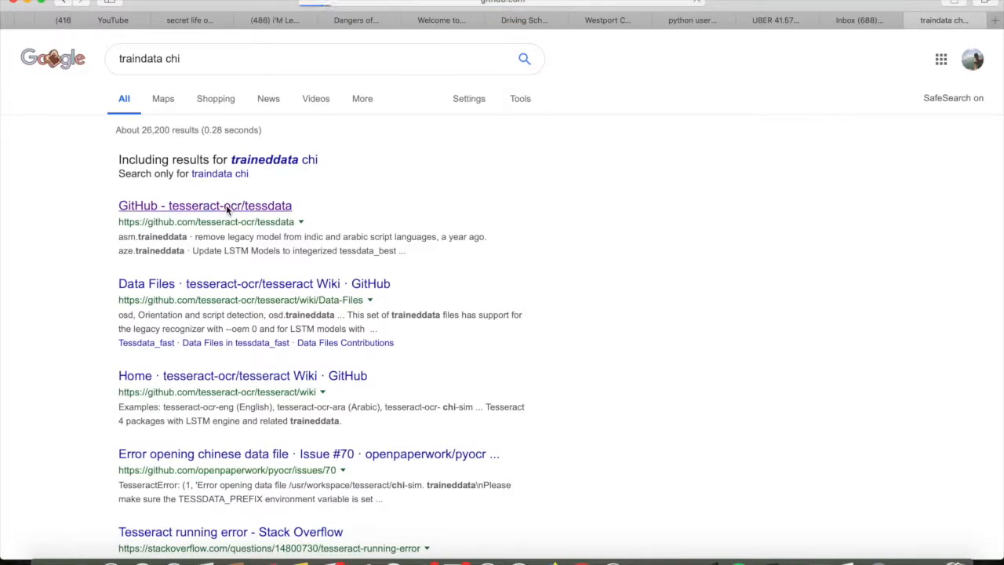
- Download chi_sim.traineddata from the tesseract-ocr tessdata repository on GitHub
{"action": "left_click", "coordinate": [204, 204]}
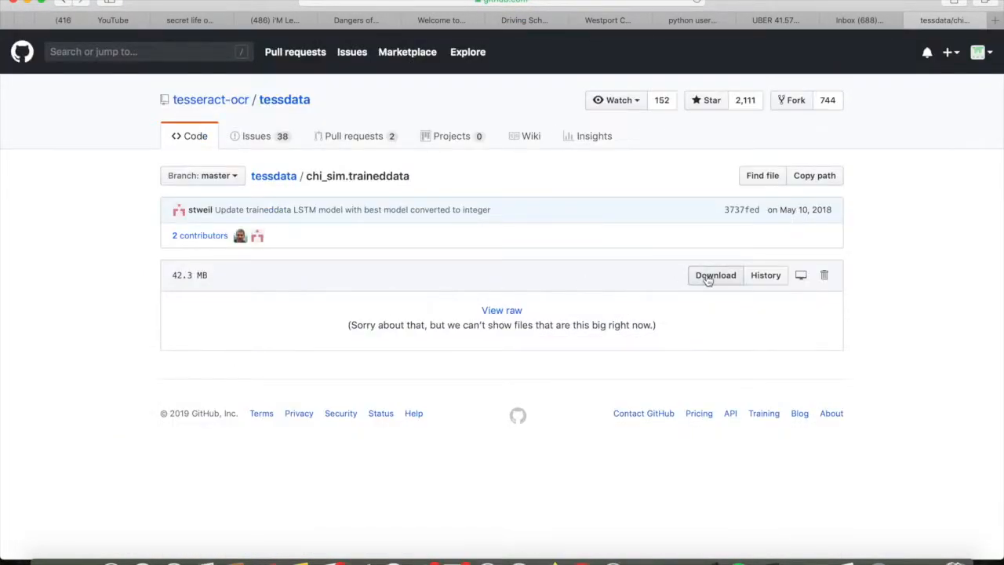
{"action": "left_click", "coordinate": [715, 274]}
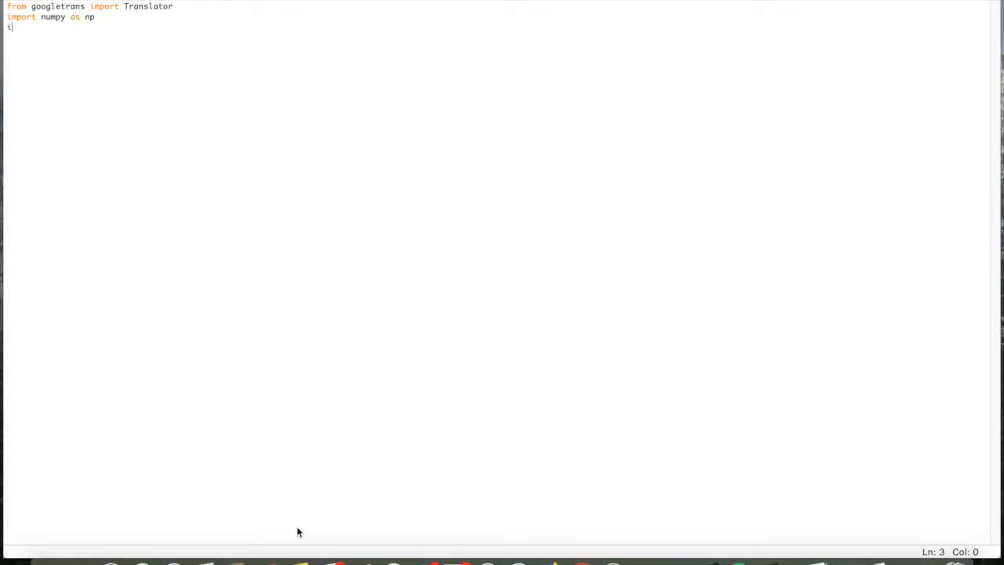
- Import pytesseract and load PIL's Image inside a try/except ImportError fallback
{"action": "type", "text": "mport pytesseract"}
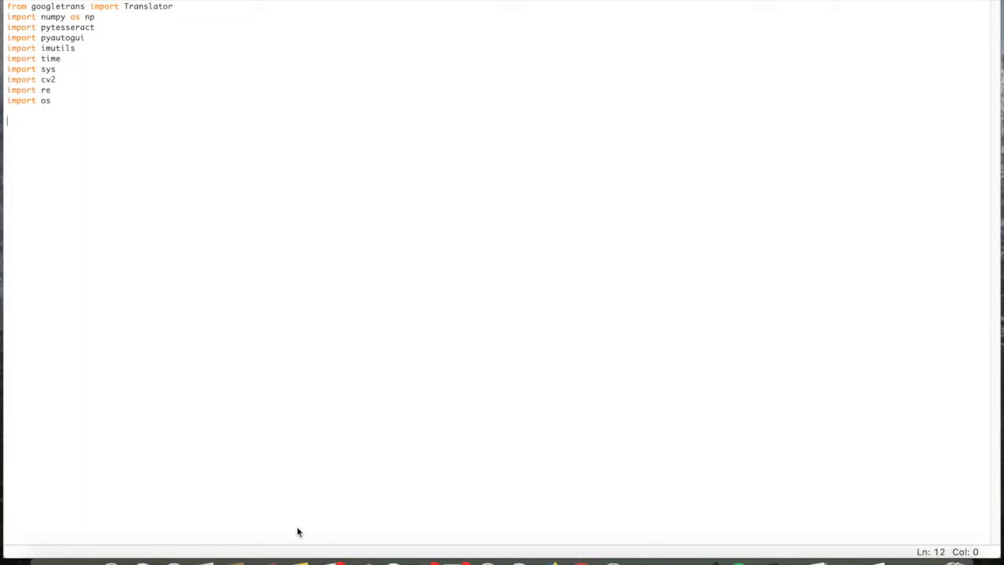
{"action": "type", "text": "try:\\n    from"}
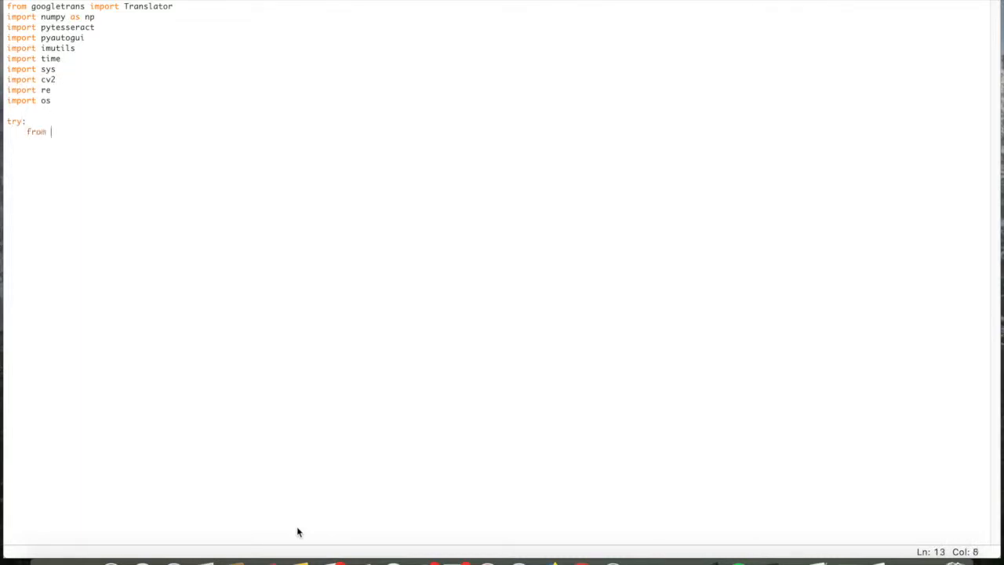
{"action": "type", "text": "PIL import"}
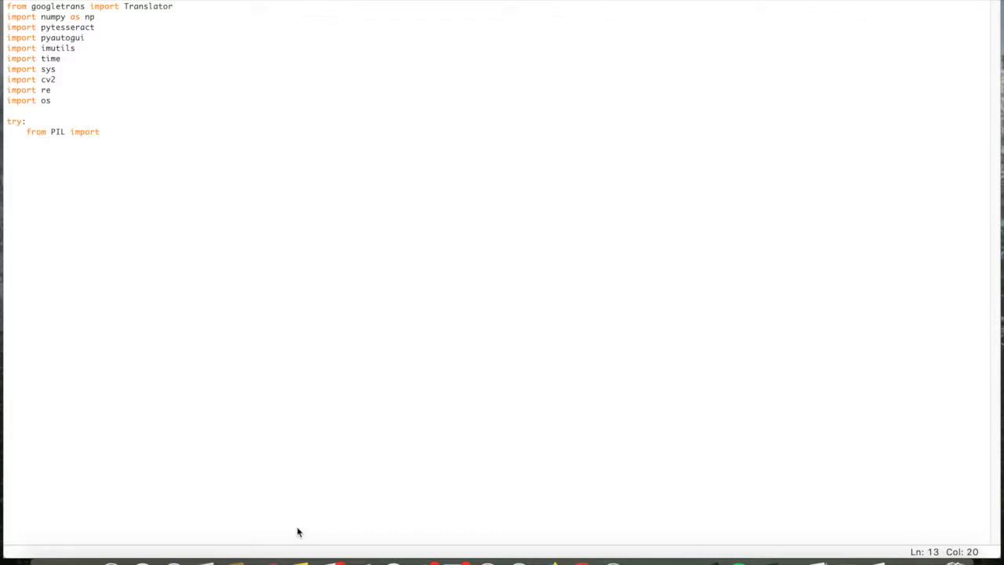
{"action": "type", "text": "Image"}
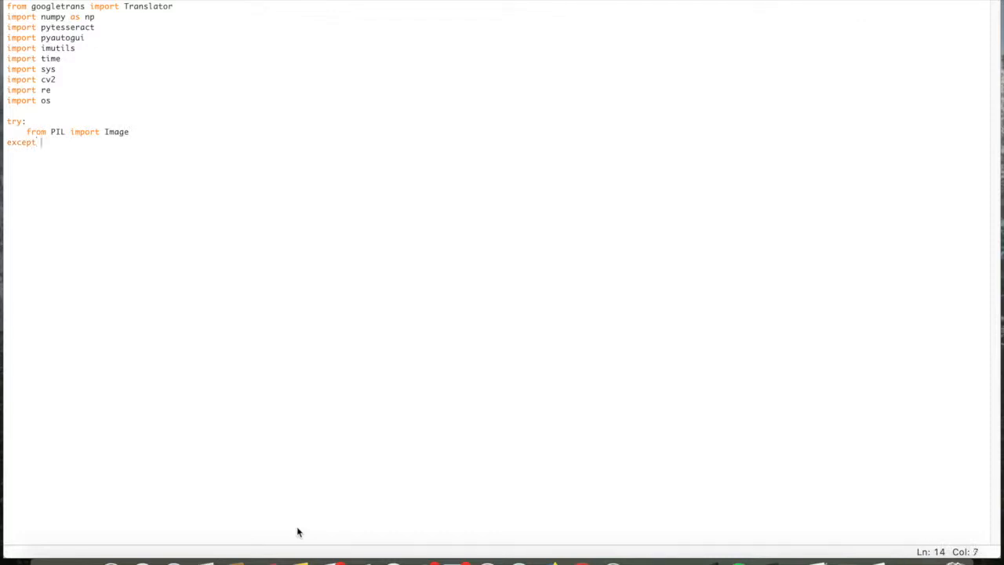
{"action": "type", "text": "importError:"}
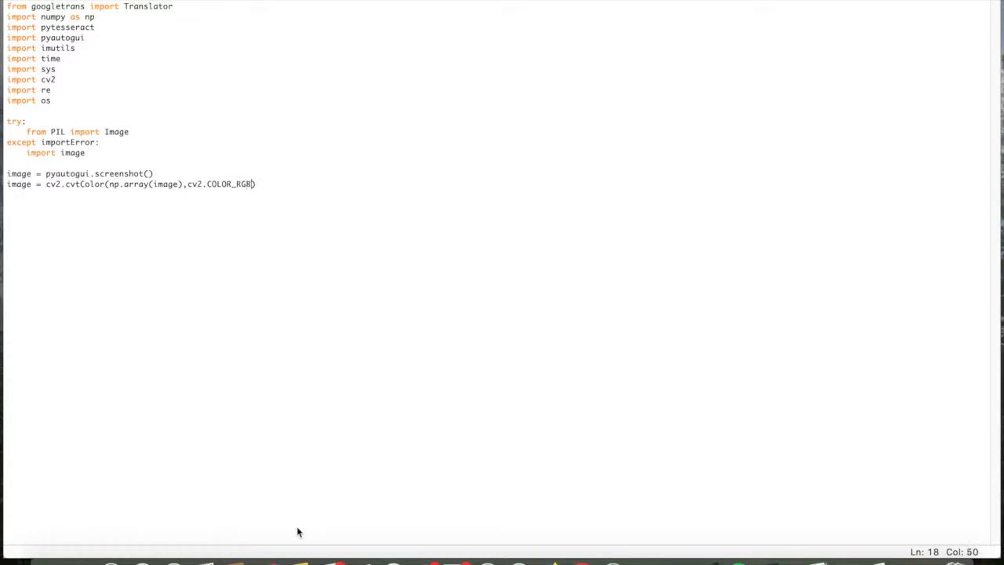
- Convert the pyautogui screenshot with COLOR_RGB2BGR and begin the cv2.imwrite save path
{"action": "type", "text": "2BGR)"}
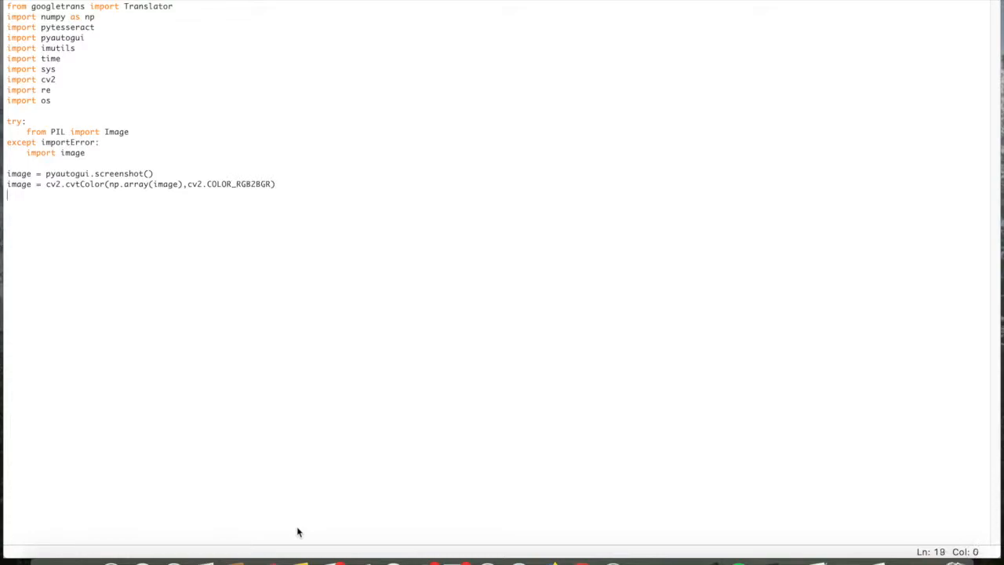
{"action": "type", "text": "cv2.imwrite(\"/User\")"}
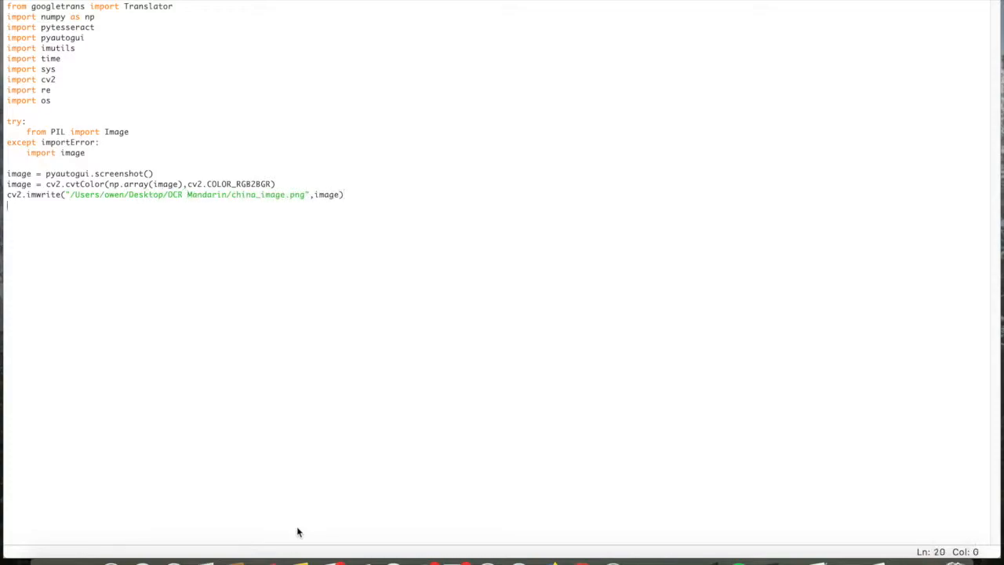
- Define the os.fsencode directory under /owen/Desktop/OCR Mandarin and the global impath
{"action": "type", "text": "directory = os.fsencode(\"/User\")"}
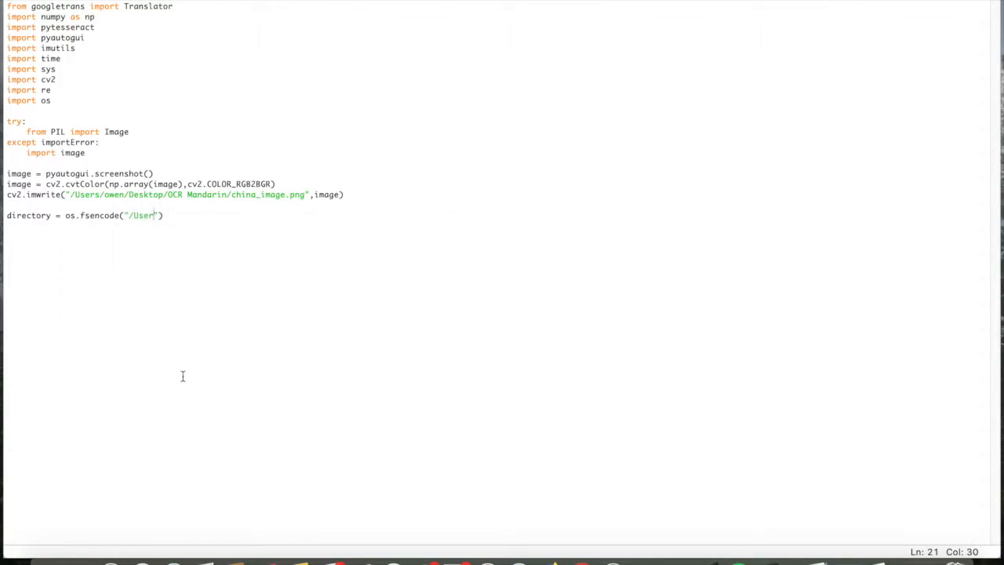
{"action": "type", "text": "/owen/Desktop/OCR Mandarin/LOADIMAGEHERE"}
{"action": "left_click", "coordinate": [494, 235]}
{"action": "type", "text": "global"}
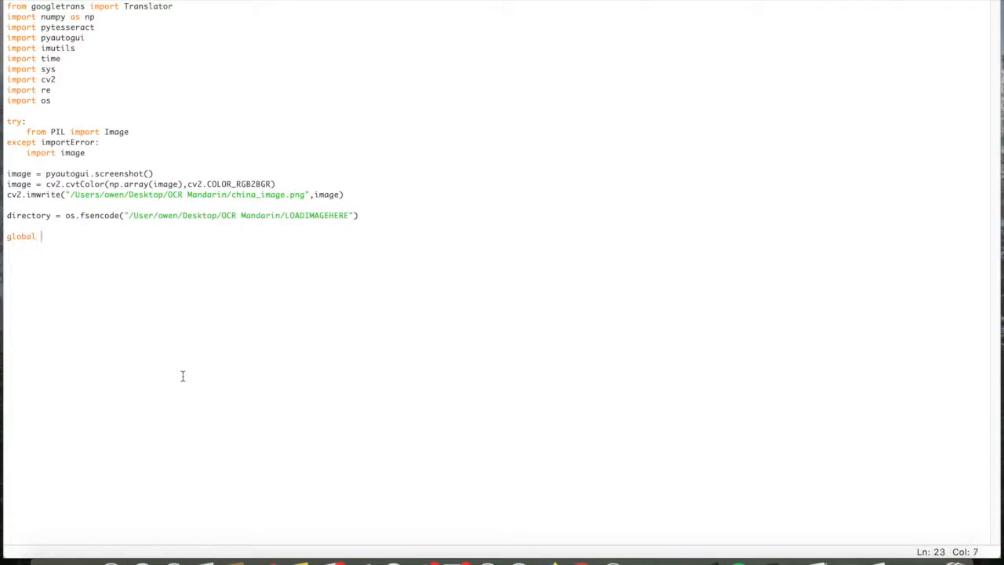
{"action": "type", "text": "impath"}
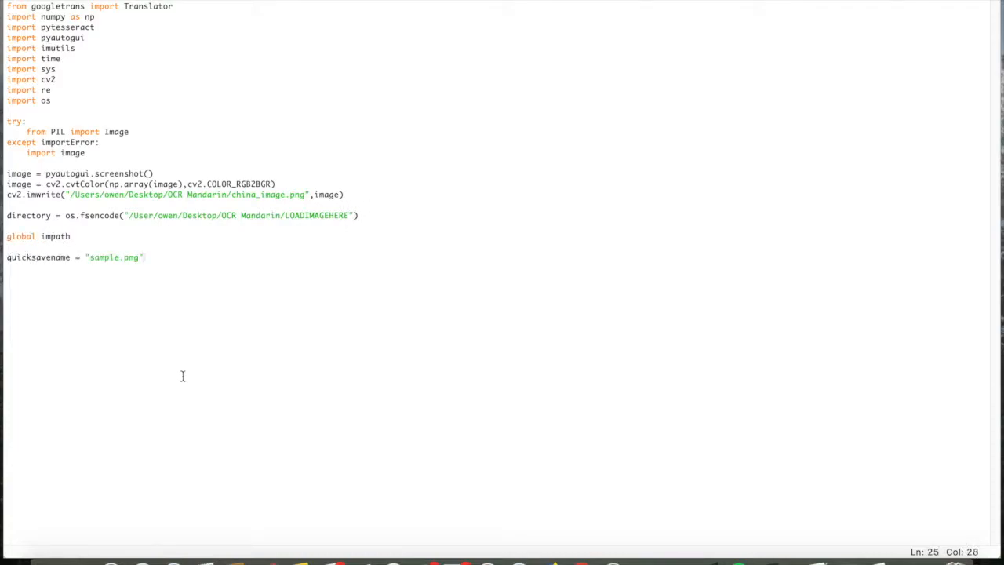
- Loop over os.listdir, decode each filename and build imPath for PNG files
{"action": "type", "text": "for file in os.listdir(directory):"}
{"action": "type", "text": "filename = os."}
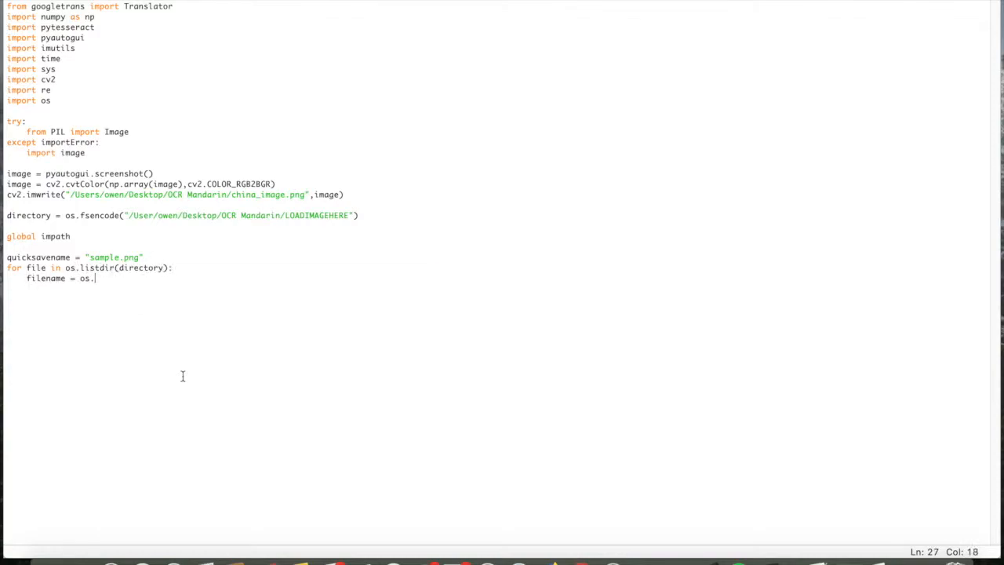
{"action": "type", "text": "fsdecode(file)"}
{"action": "type", "text": "imPAth ="}
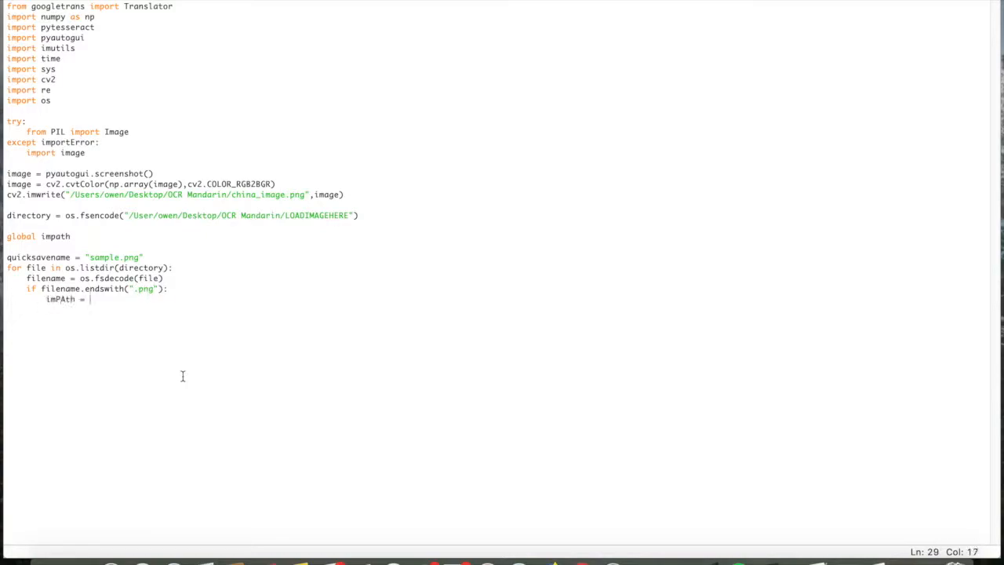
{"action": "type", "text": "\"/Users\""}
{"action": "type", "text": "pytesseract.pytesseract.tesseract = r'"}
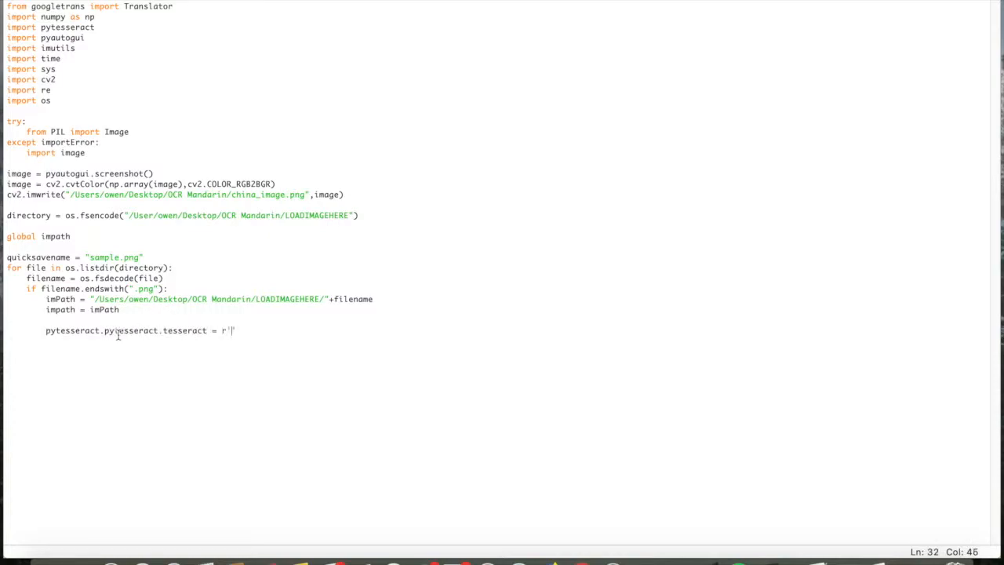
- Set tesseract_cmd to /usr/local/Cellar/tesseract/4.0.0_1 and the chi-sim --oem 1 --psm 3 config
{"action": "type", "text": "/usr/local/Cellar/tesseract/"}
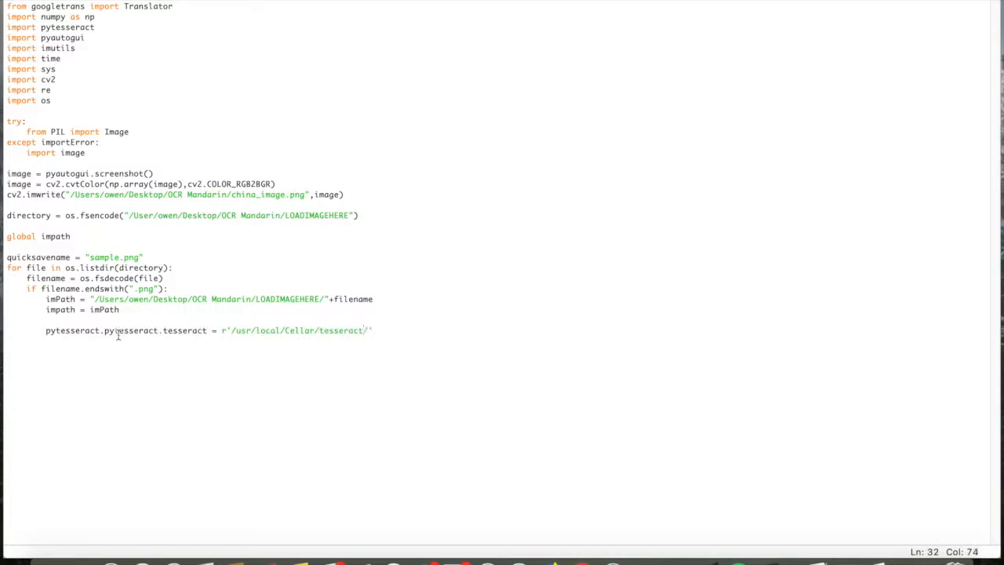
{"action": "type", "text": "4.0.0_1/bin/tesseract"}
{"action": "type", "text": "config = ("}
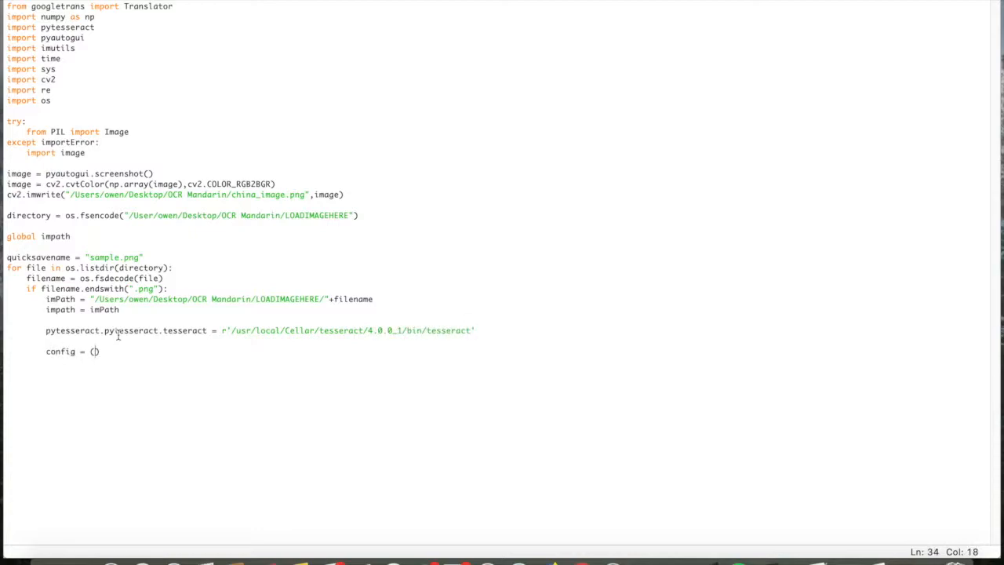
{"action": "type", "text": "'--tesseract-dir \"tessfato\"'"}
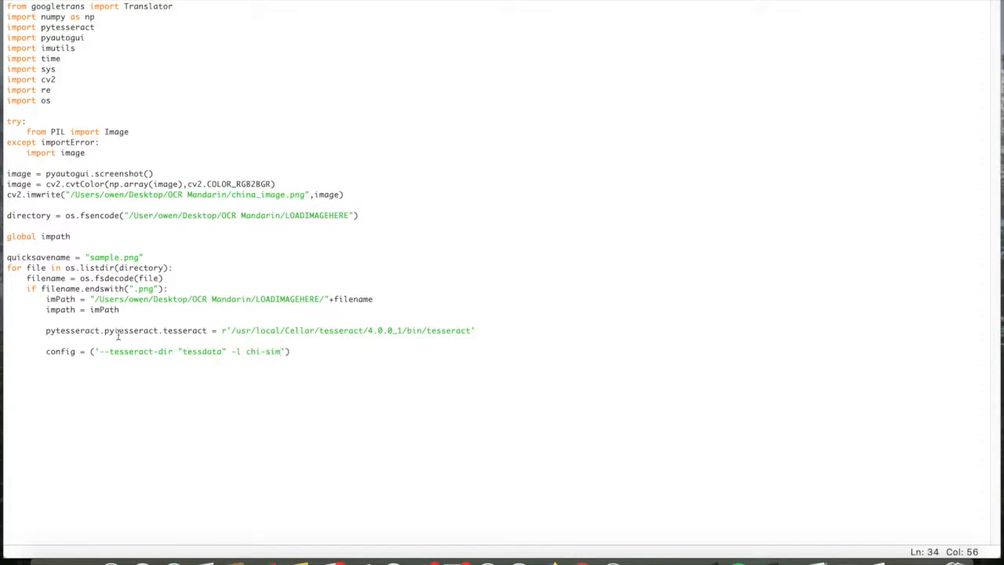
{"action": "type", "text": "--oem 1 --psm 3')"}
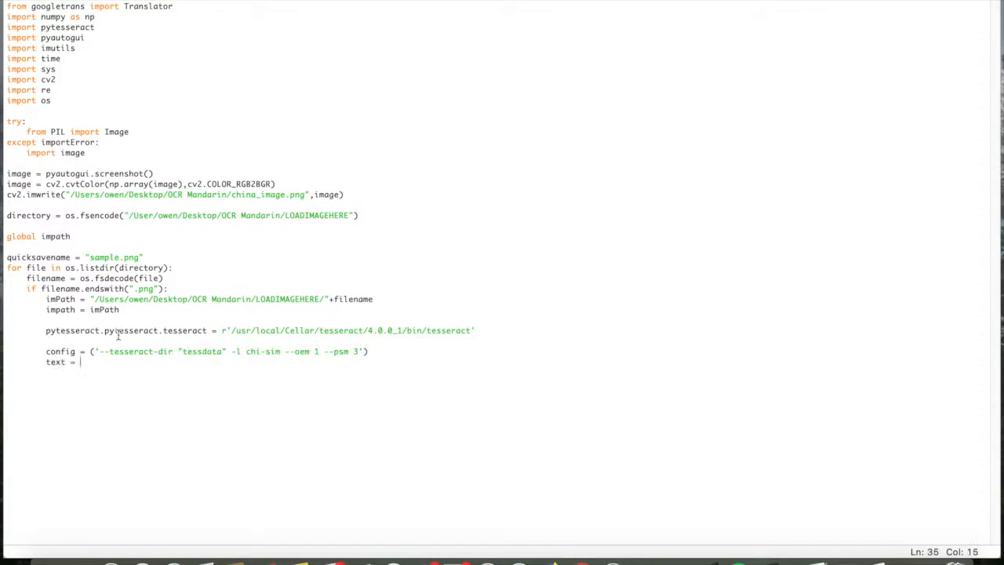
- Extract text with pytesseract.image_to_string(imPath, config=config)
{"action": "type", "text": "pytesseract.image_to"}
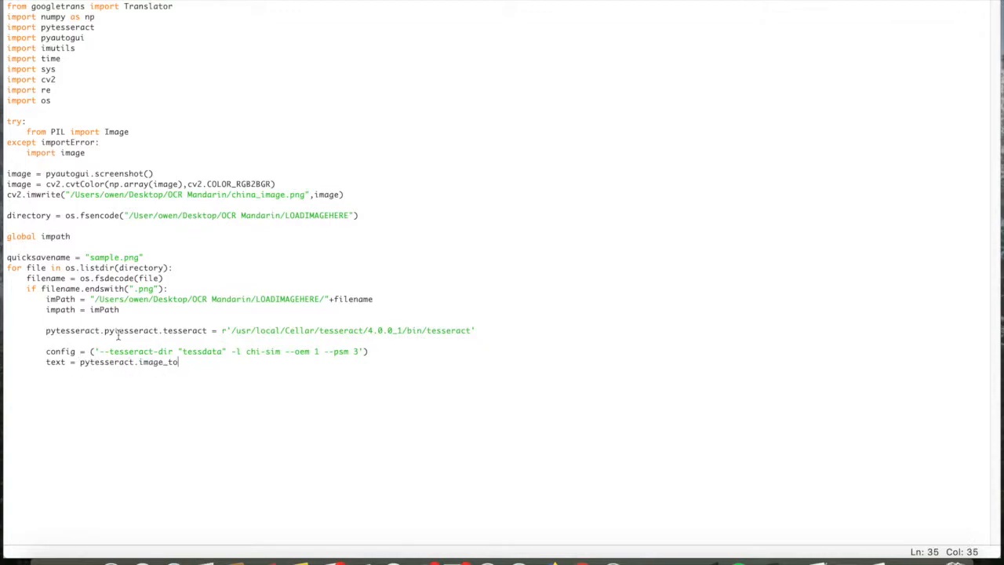
{"action": "type", "text": "_string(imPath, config)"}
{"action": "type", "text": "sample ="}
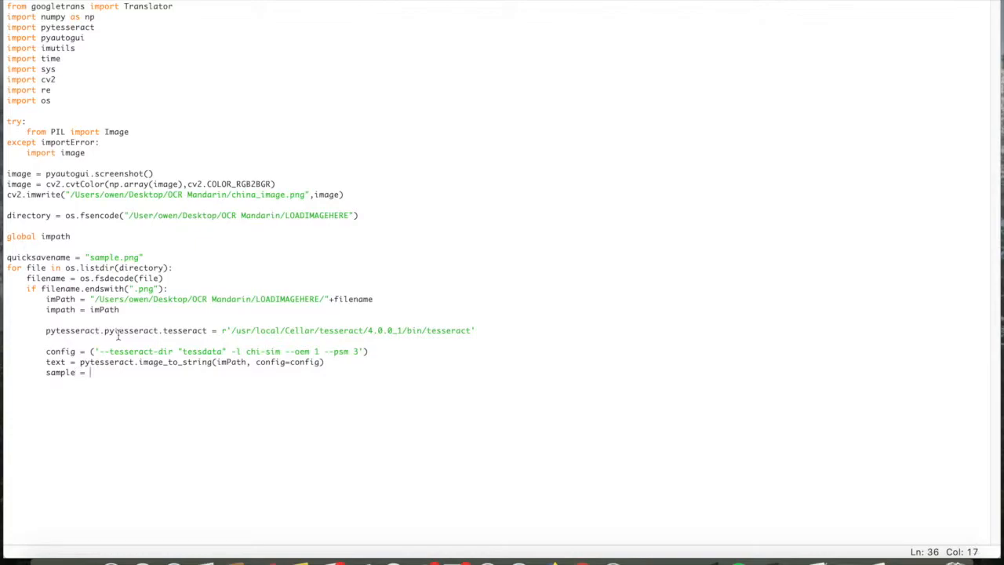
- Collect Chinese characters with re.findall over the \u4e00-\u9fff range and print the string
{"action": "type", "text": "string = \"\""}
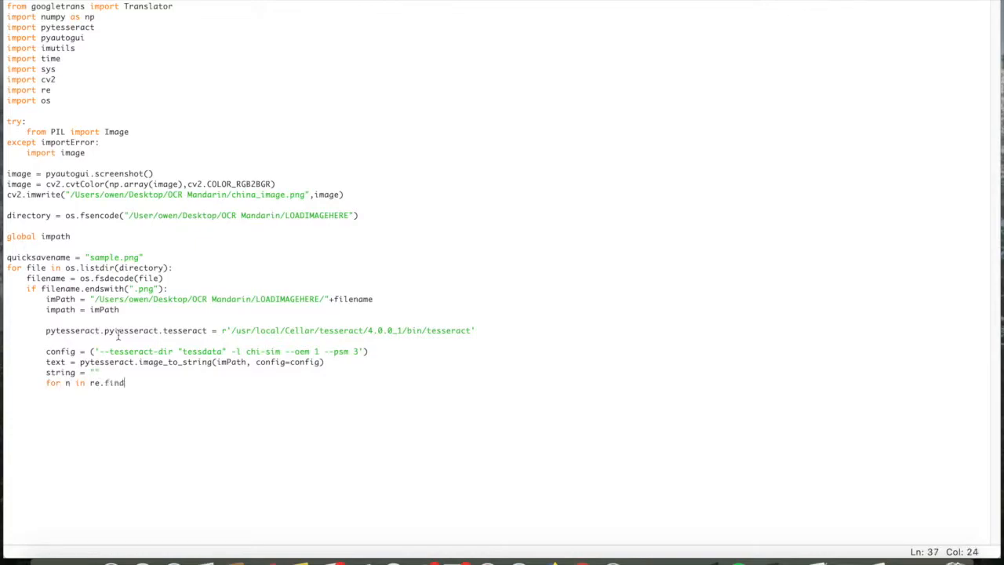
{"action": "type", "text": "all(r\"[]\")"}
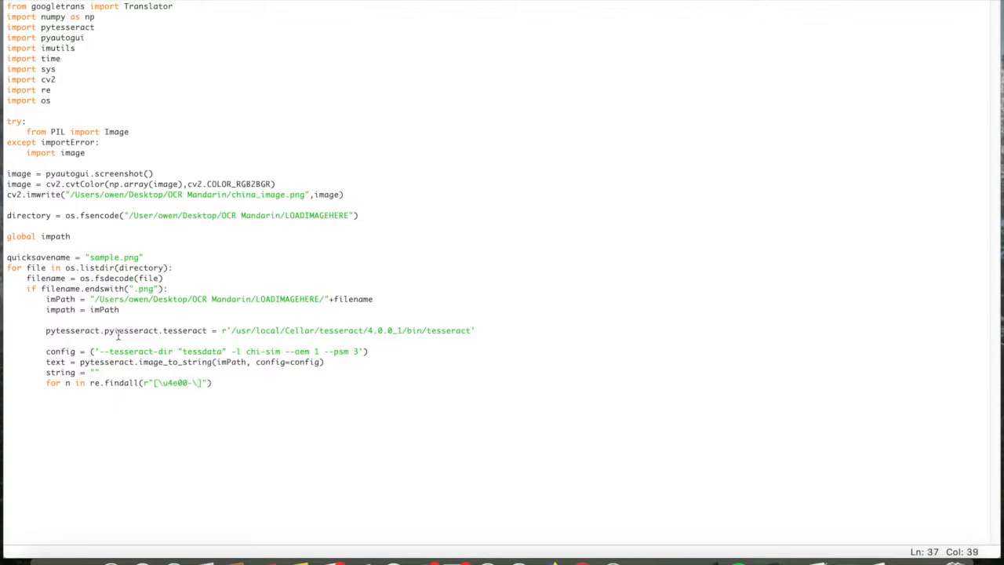
{"action": "type", "text": "u9fff]+\","}
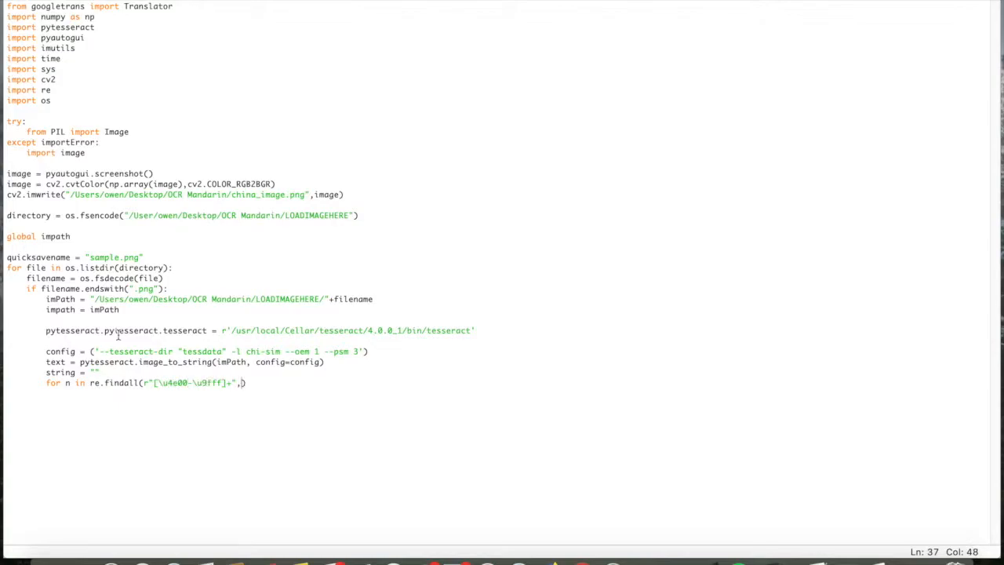
{"action": "type", "text": "text):"}
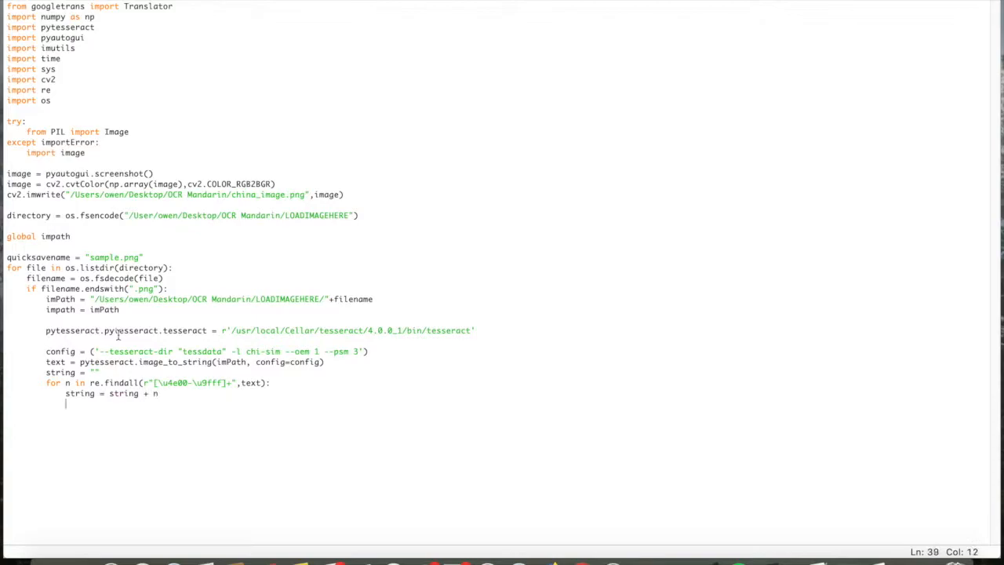
{"action": "type", "text": "print(string)"}
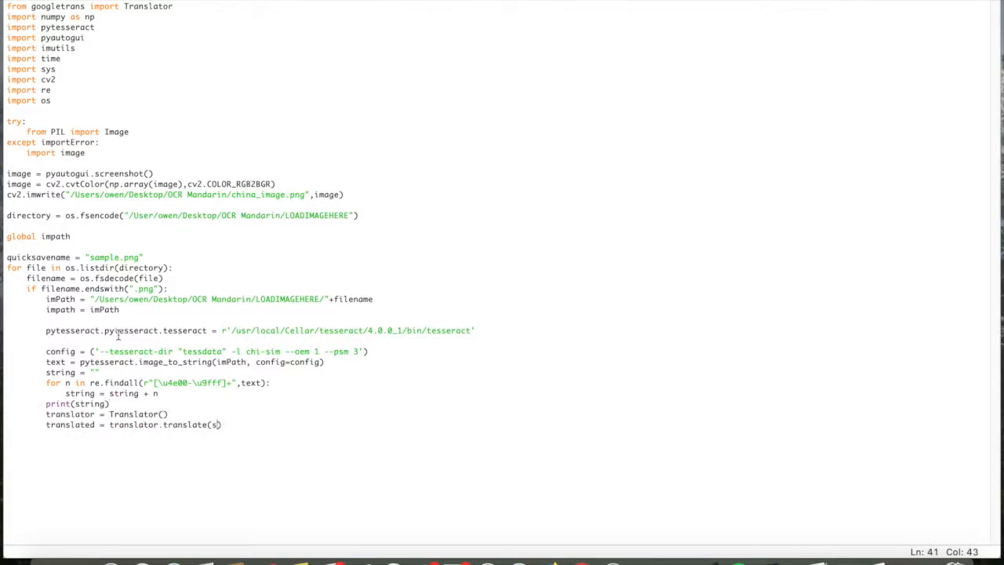
- Translate the string from zh-CN to en, then test a 'chinese trans' phrase in Google Translate
{"action": "type", "text": "src='zh-CN',"}
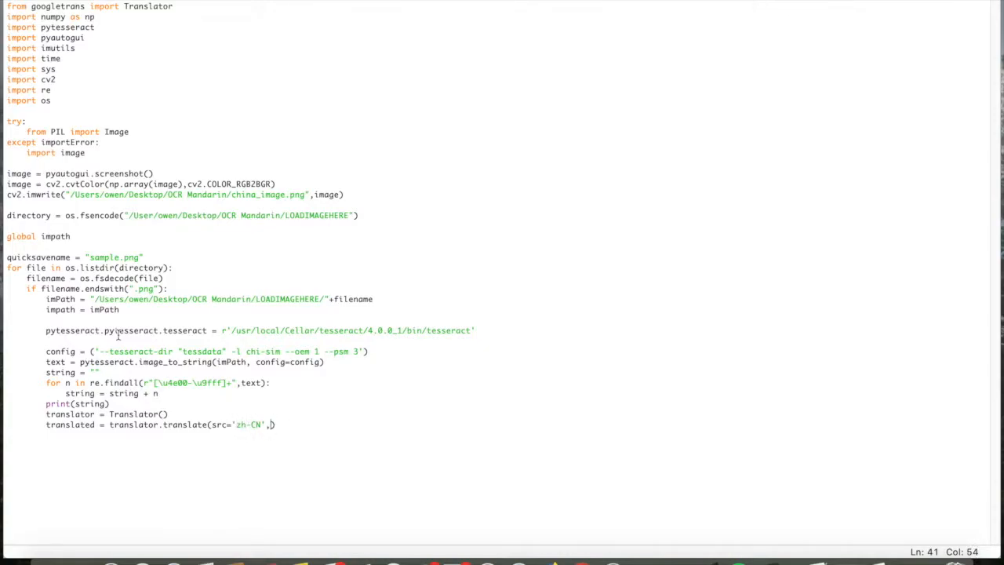
{"action": "type", "text": "dest='en', text=string)\\nprint"}
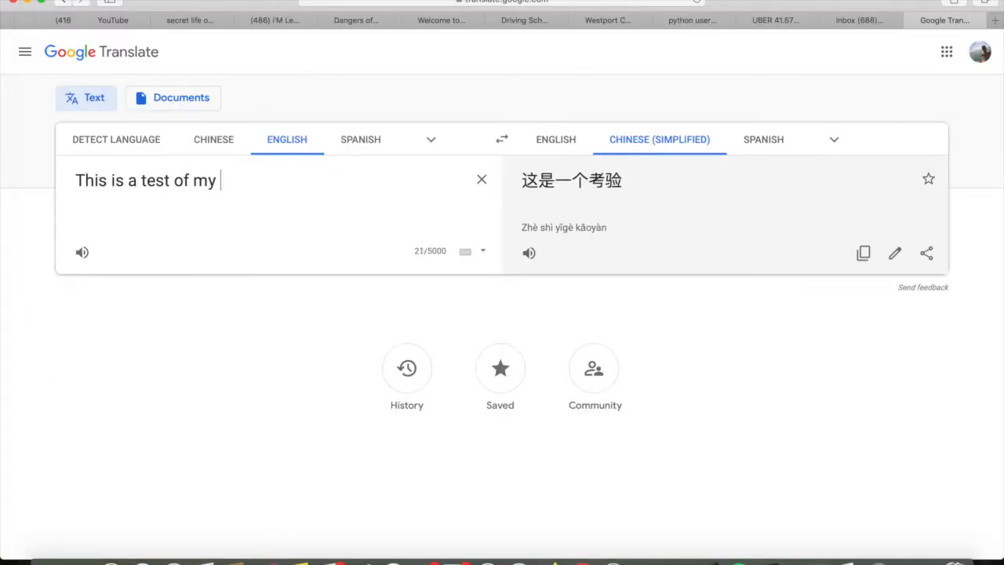
{"action": "type", "text": "chinese trans"}
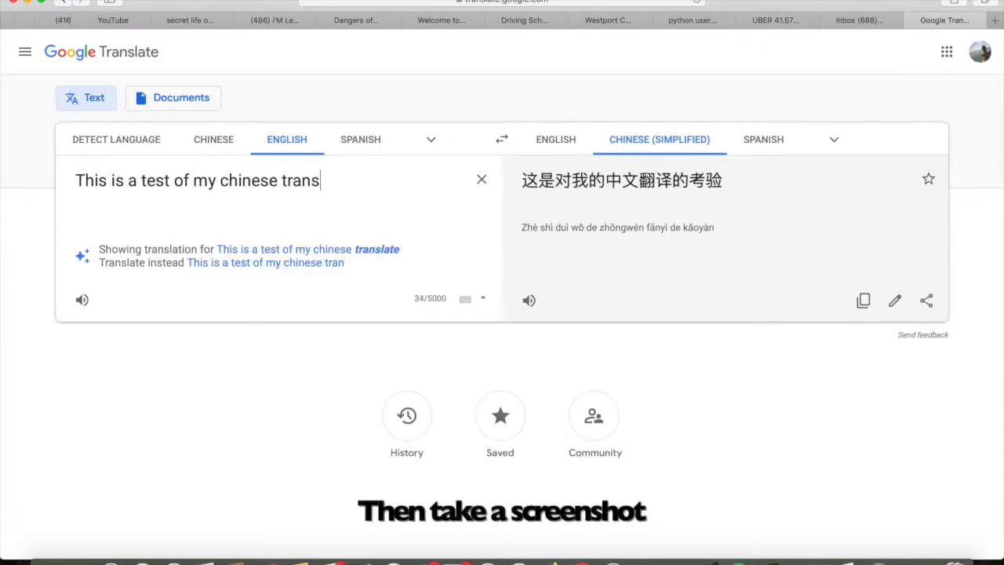